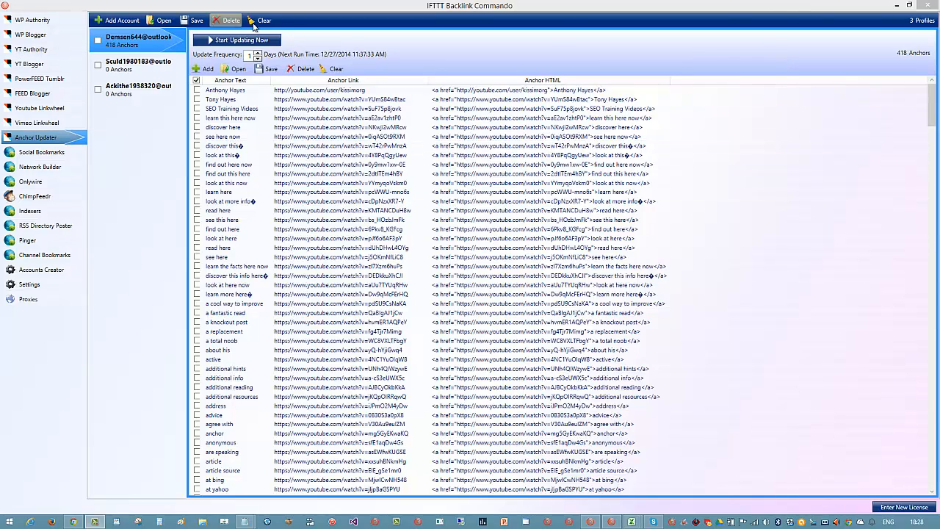
mouse_move(136, 142)
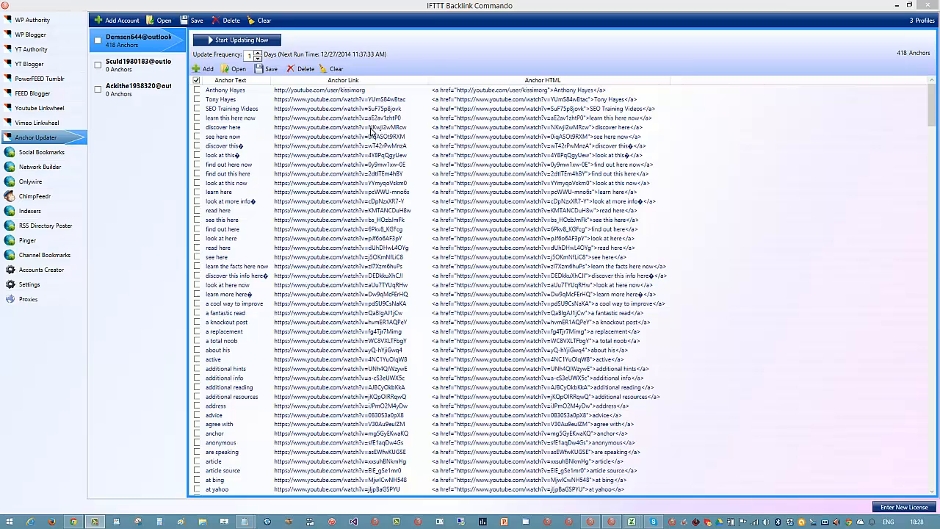
Step: Show the PowerFEED Tumblr recipe list and switch between its Anchor Tag and Authority Outbound Link tabs
left_click(233, 109)
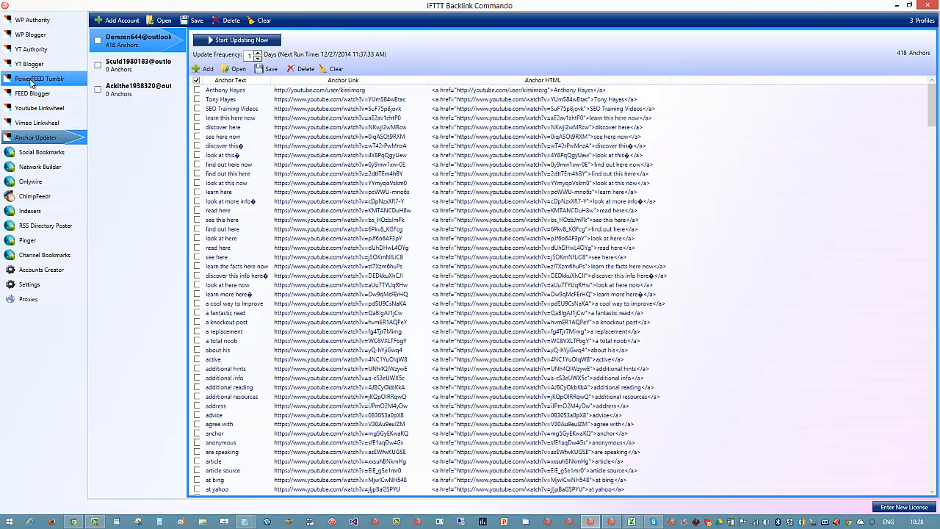
left_click(39, 78)
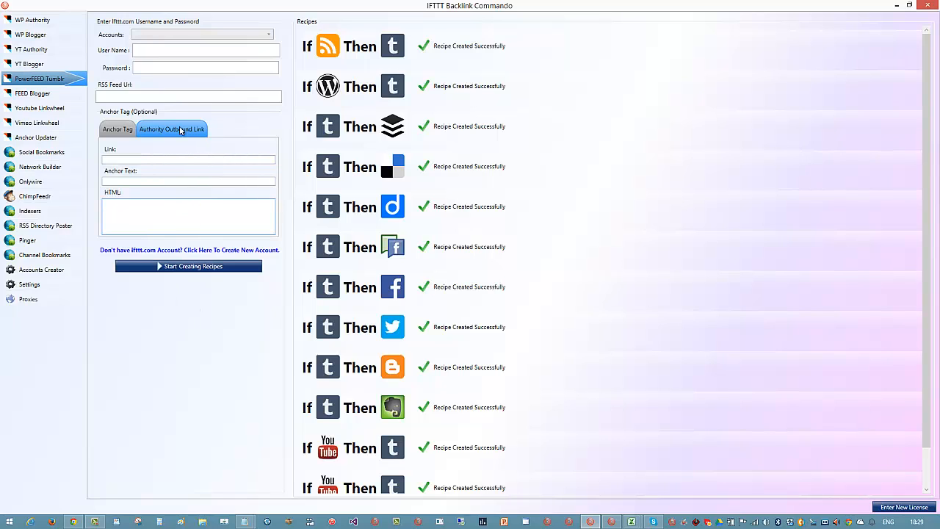
left_click(118, 129)
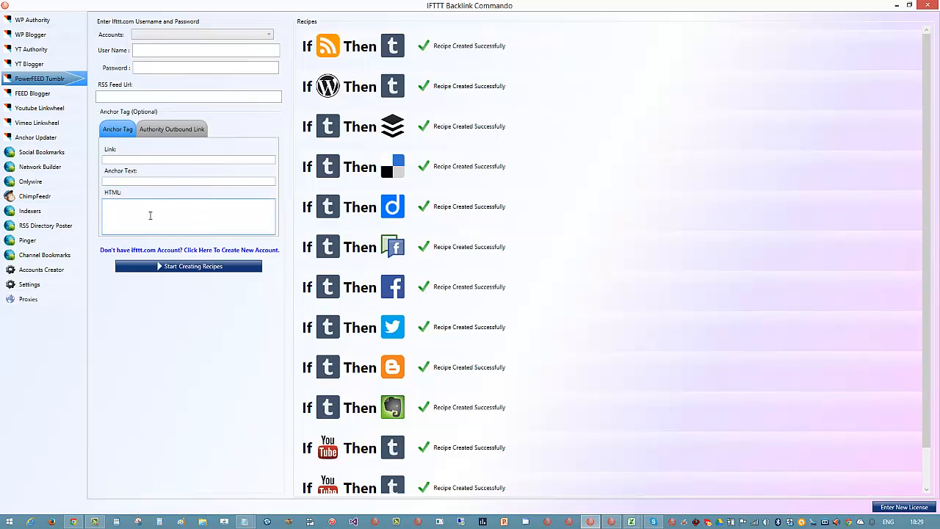
mouse_move(236, 182)
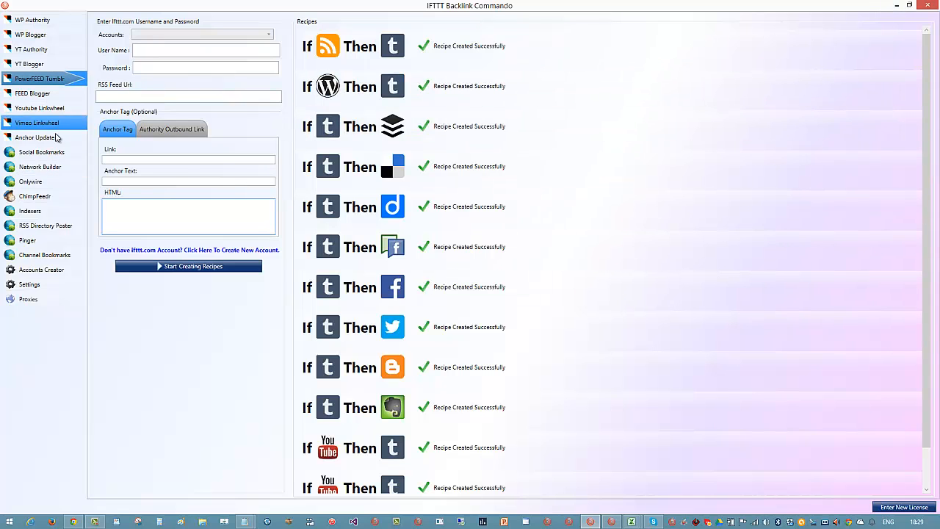
Step: Start updating the first profile's anchors until one turns green, then view General Settings
left_click(35, 137)
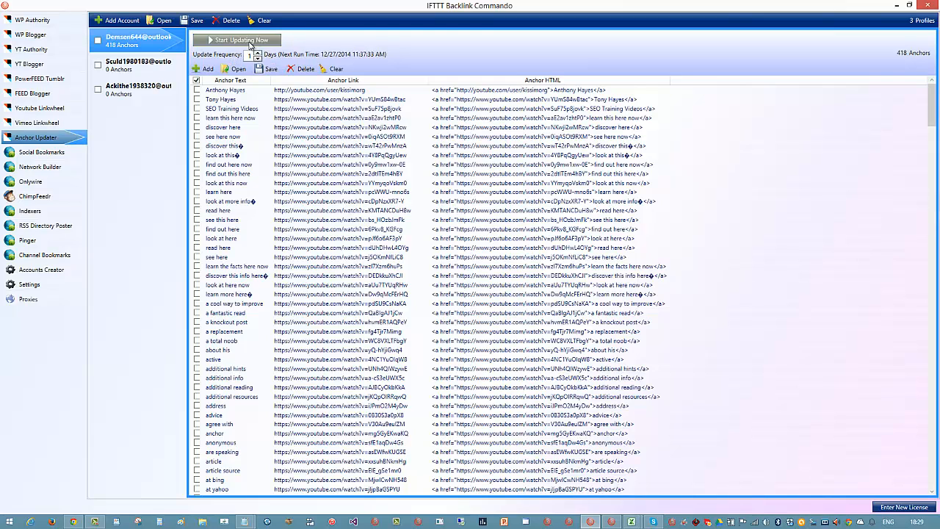
left_click(235, 275)
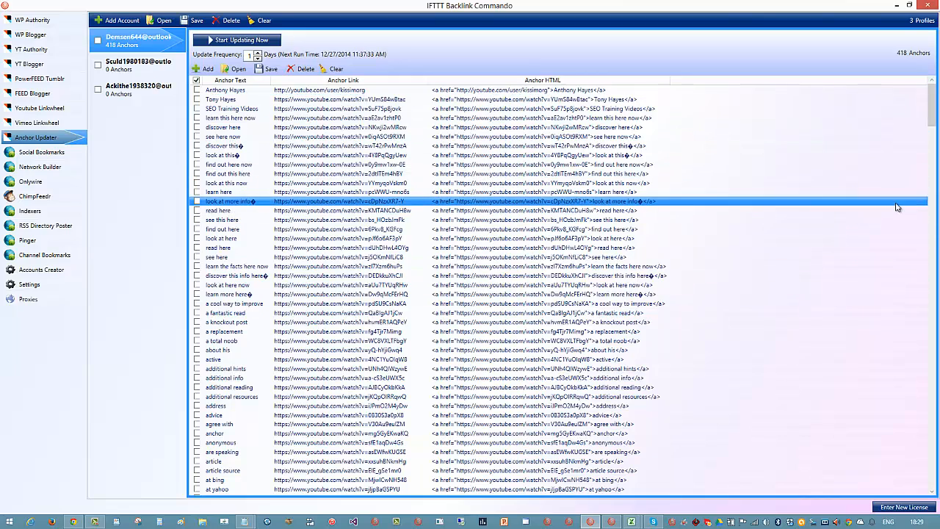
mouse_move(896, 207)
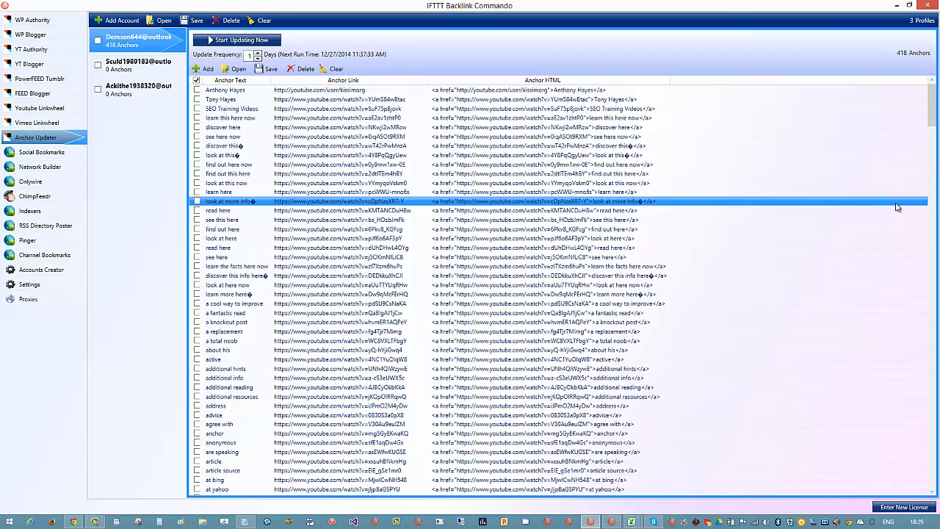
left_click(221, 192)
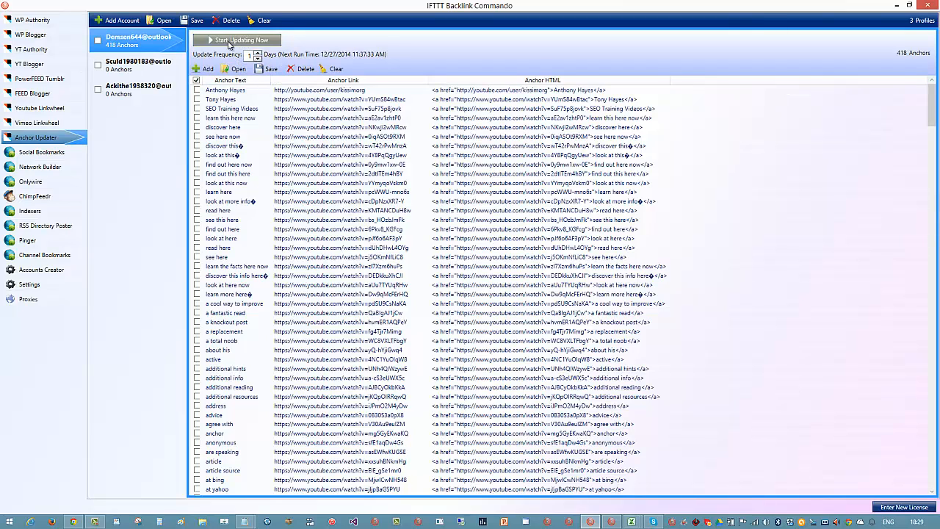
left_click(237, 39)
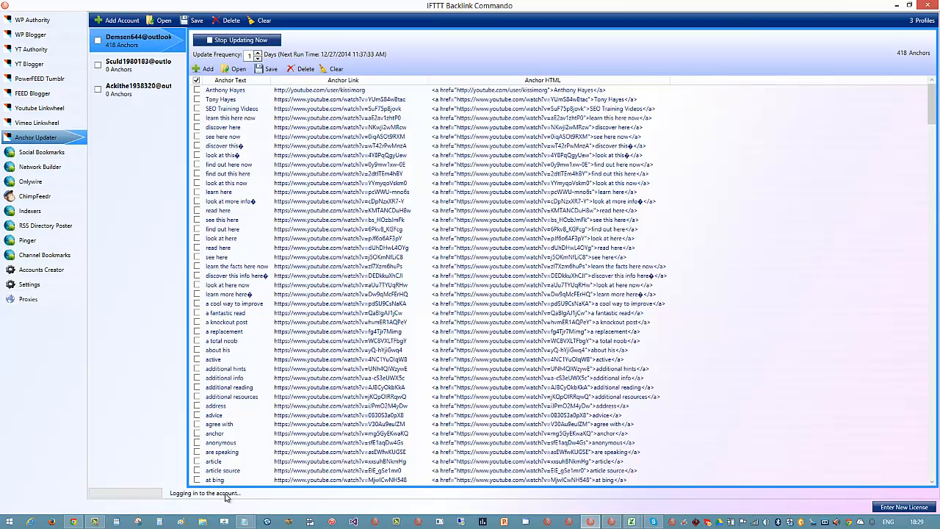
left_click(236, 39)
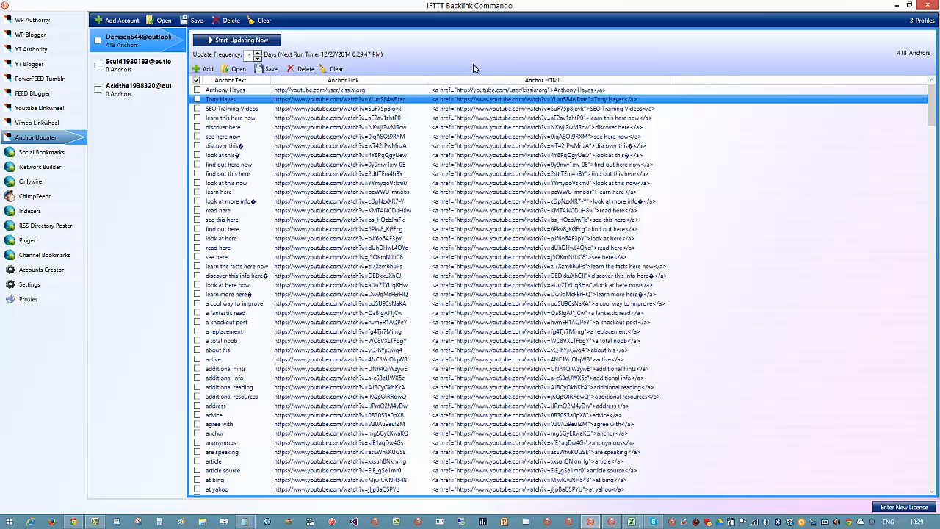
left_click(218, 192)
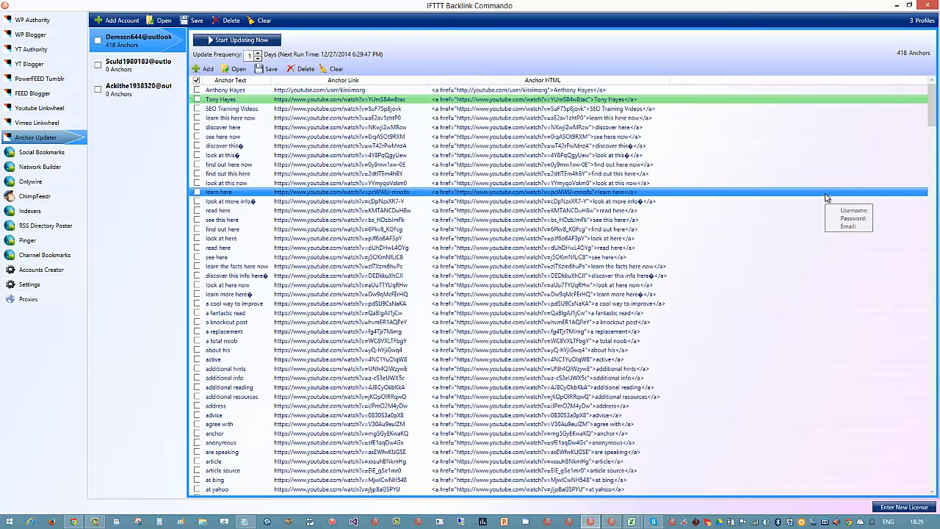
mouse_move(814, 197)
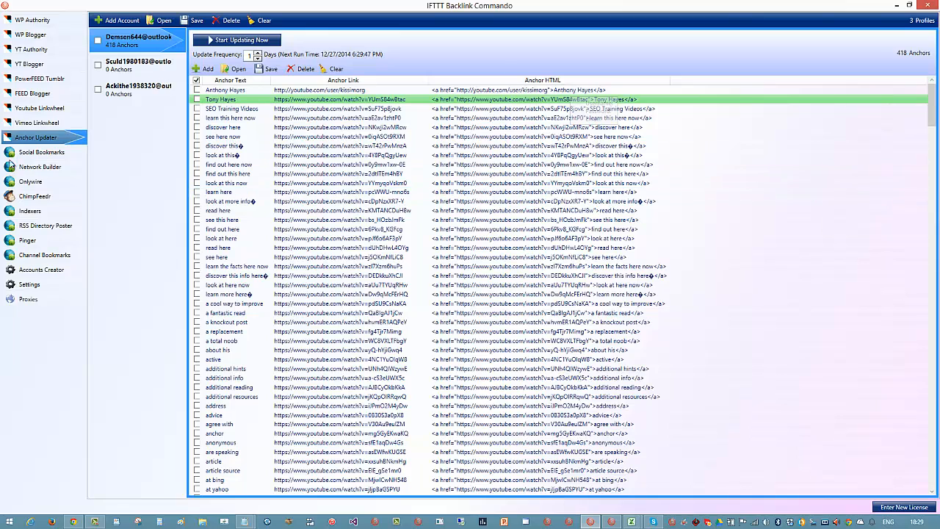
left_click(29, 284)
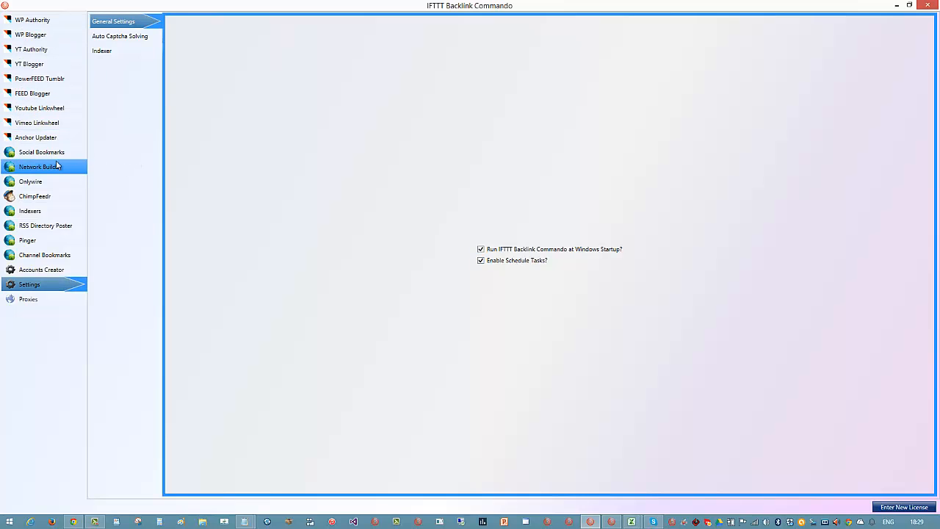
Step: Clear the first Anchor Updater profile's anchor list down to 0 anchors
left_click(35, 137)
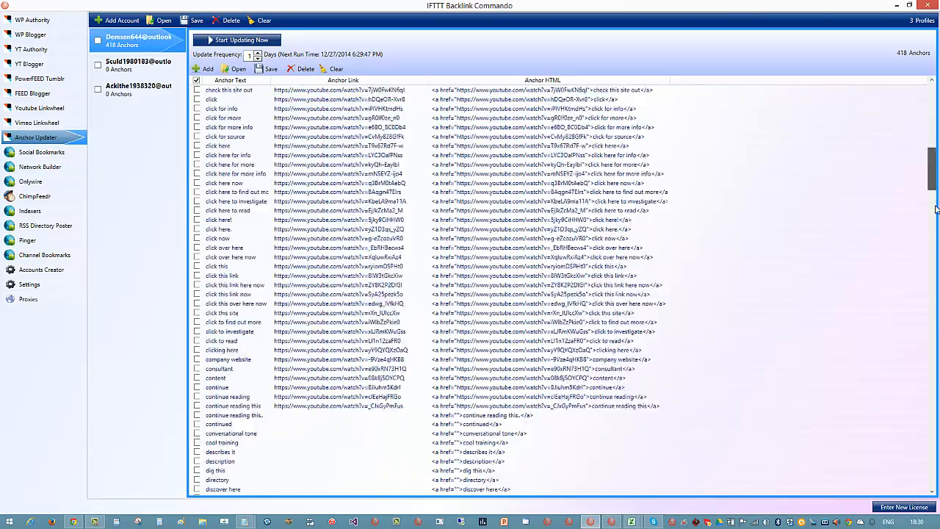
scroll("up", 3)
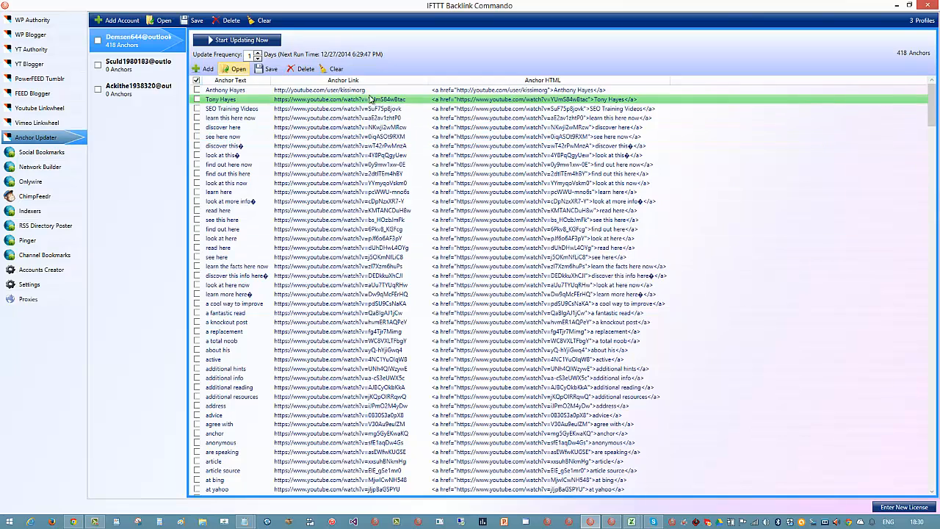
left_click(336, 68)
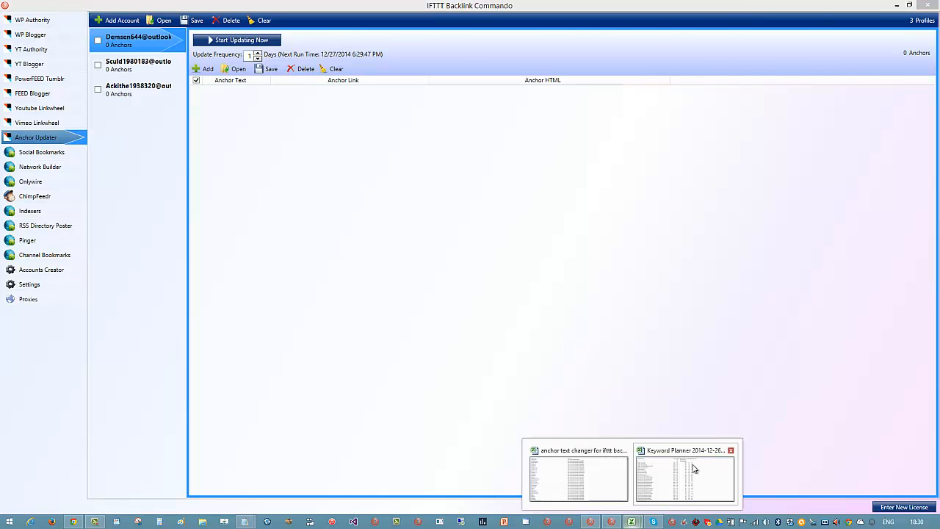
Step: Scroll through the anchor text sheet's phrases and their YouTube links
left_click(684, 478)
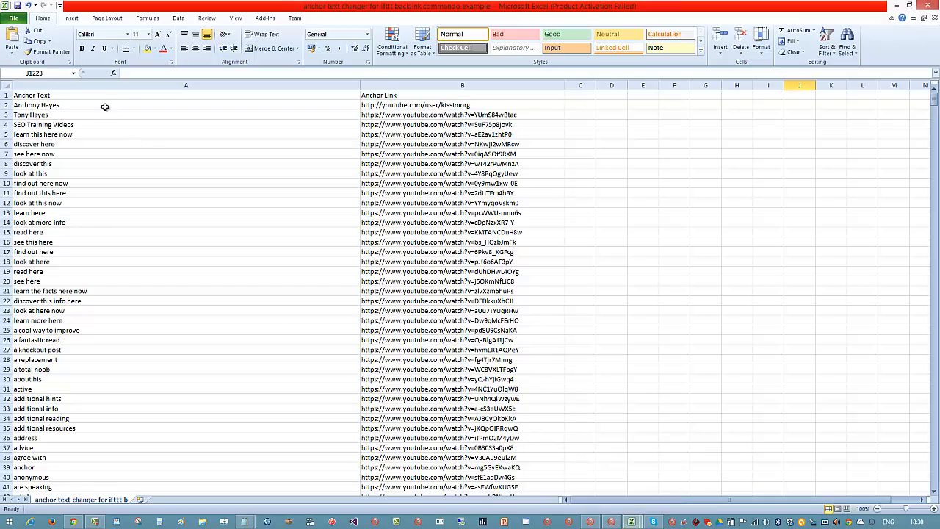
scroll("down", 3)
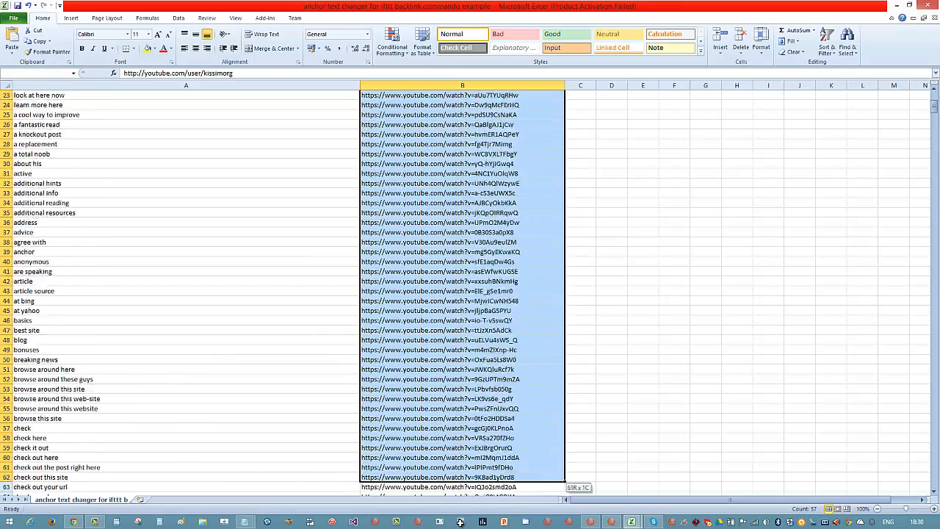
scroll("down", 3)
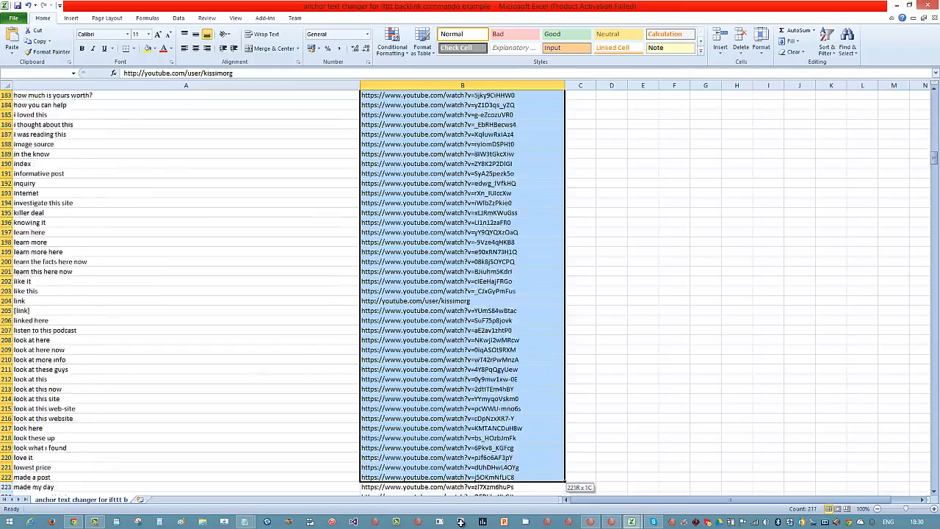
scroll("down", 3)
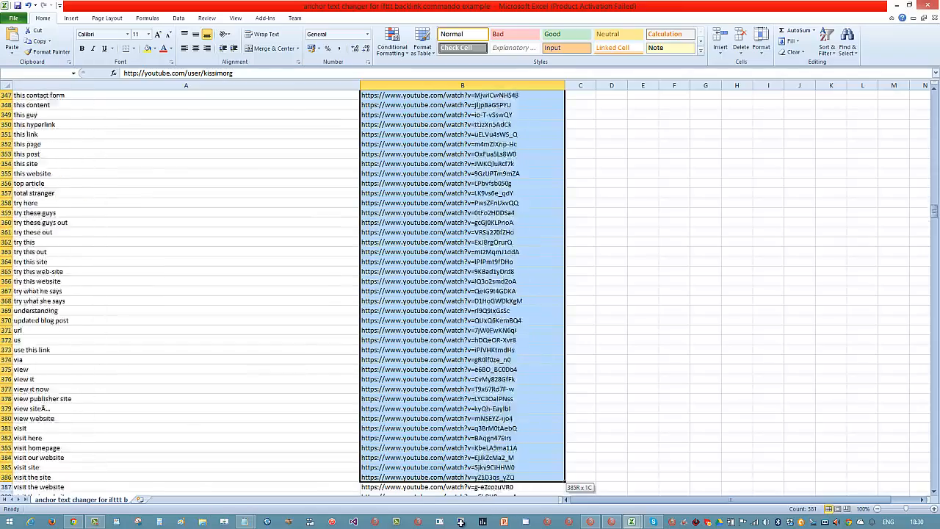
scroll("down", 3)
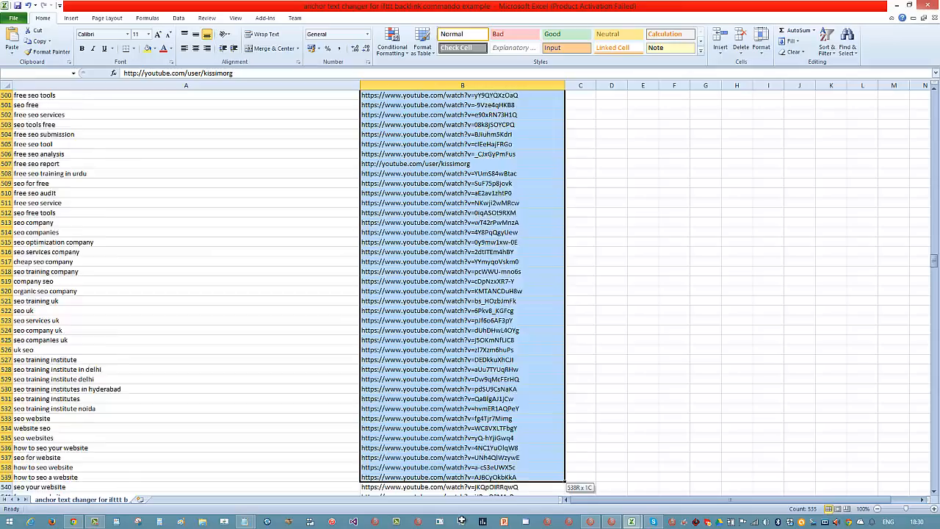
scroll("down", 3)
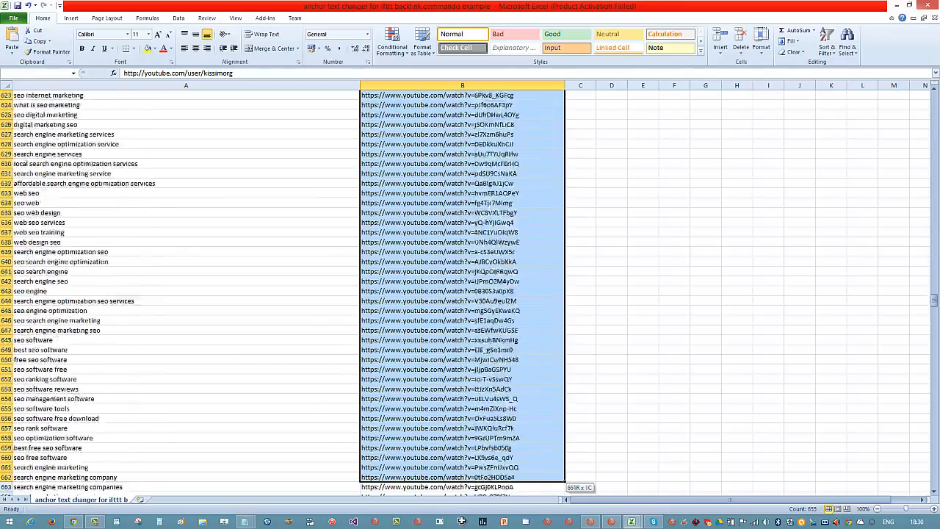
scroll("down", 3)
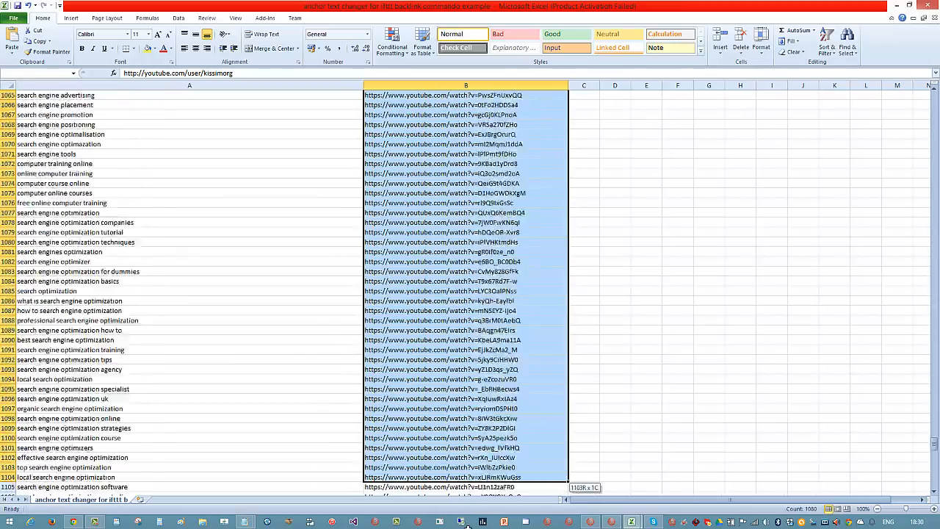
scroll("down", 3)
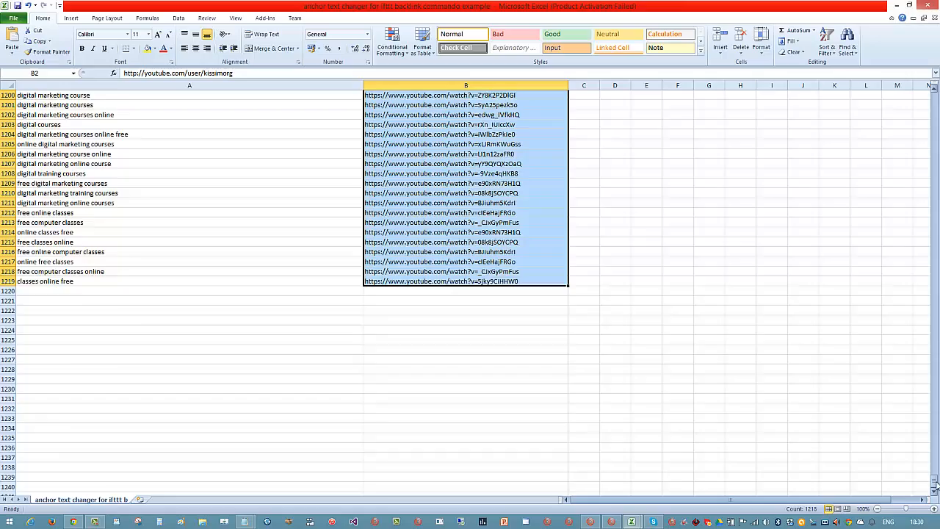
scroll("up", 3)
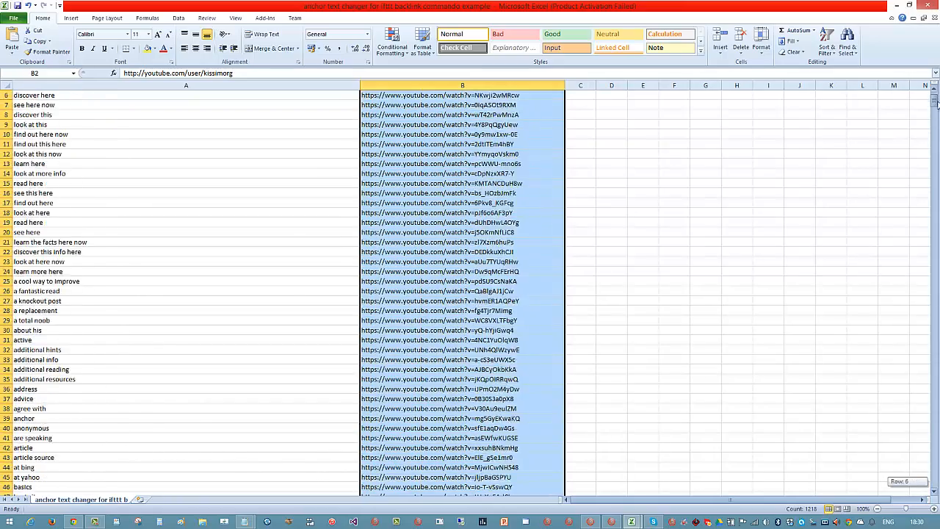
scroll("up", 3)
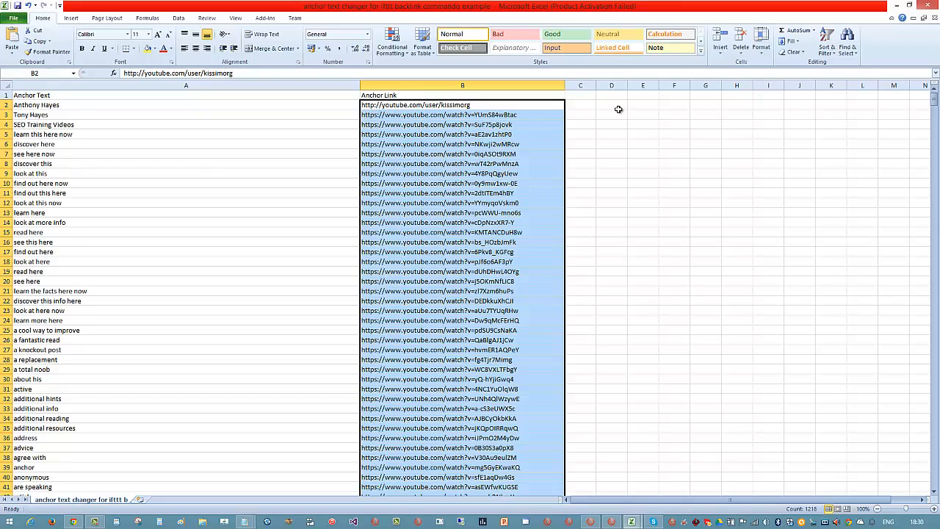
Step: Deselect the link column, review further rows, and minimize the spreadsheet
left_click(611, 104)
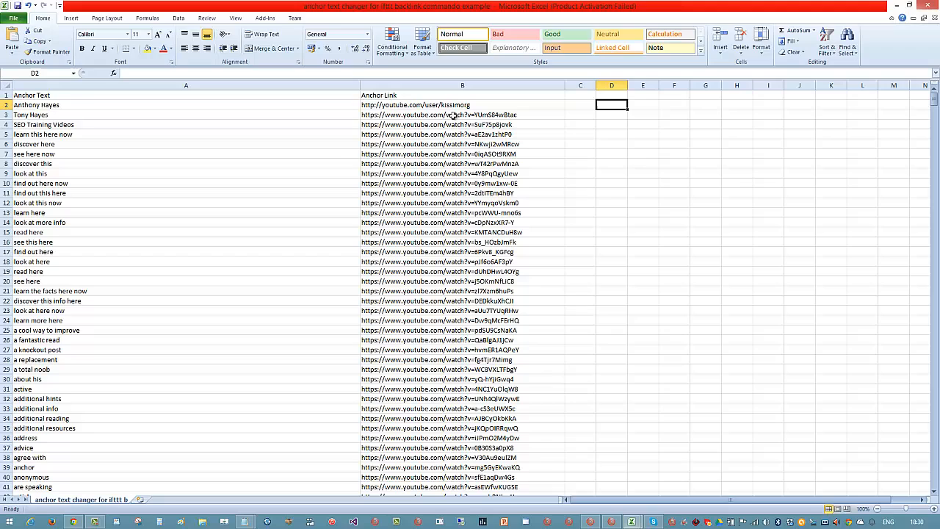
mouse_move(705, 211)
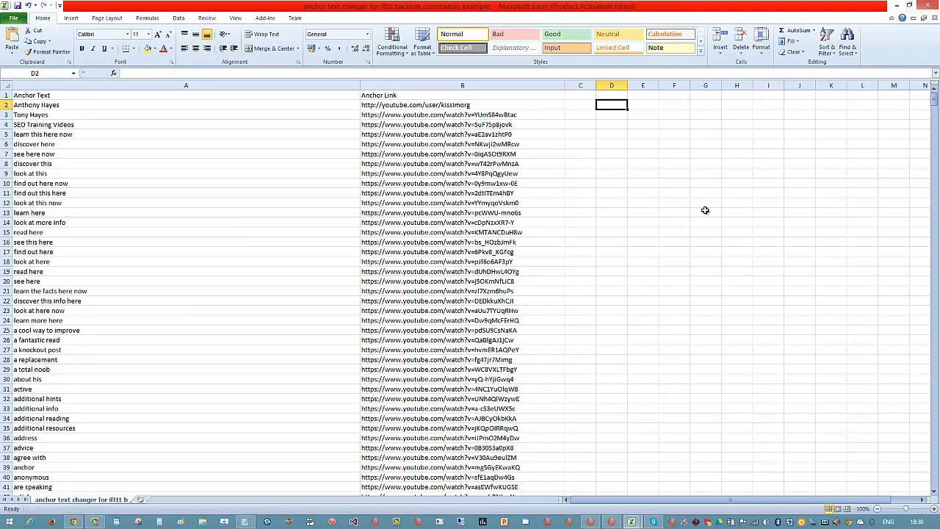
mouse_move(460, 115)
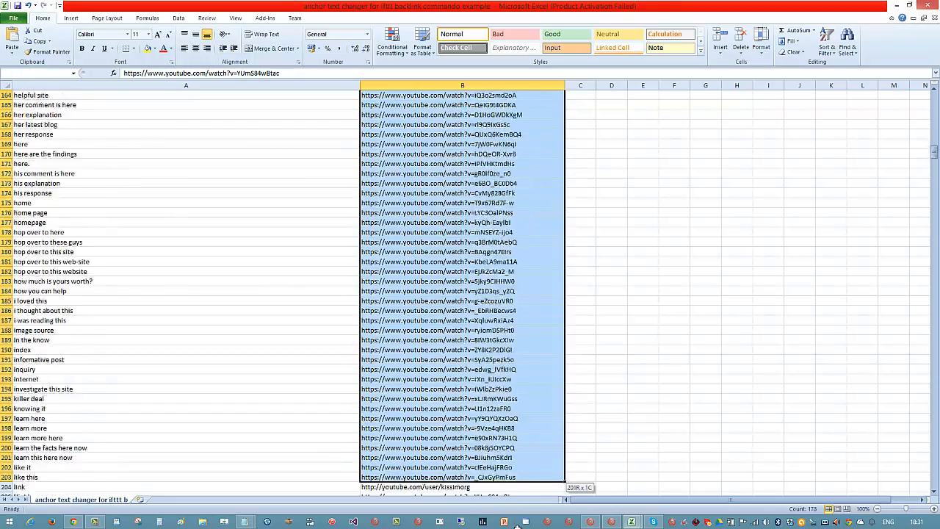
scroll("down", 3)
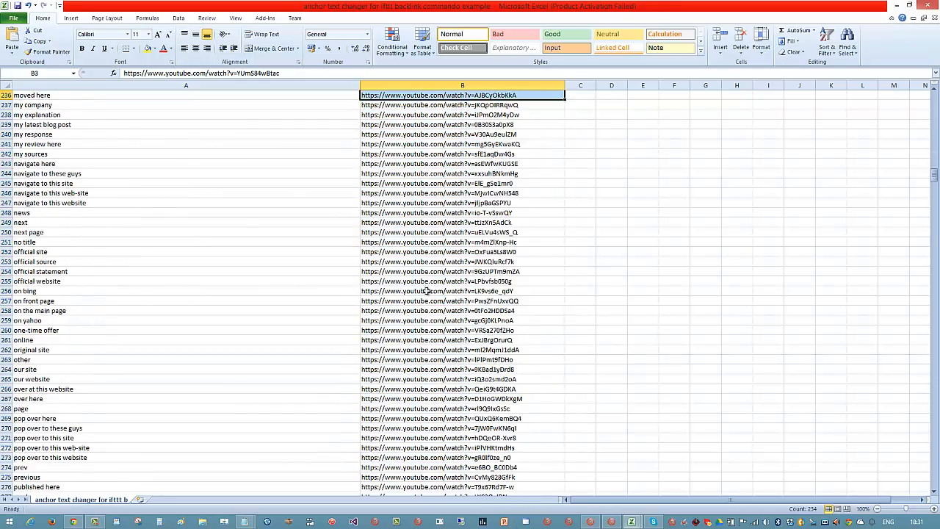
scroll("down", 3)
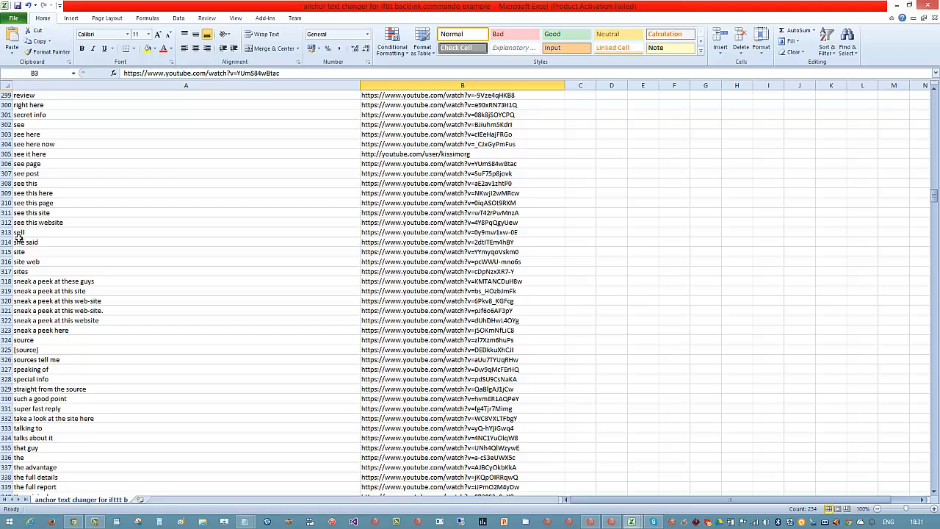
mouse_move(41, 267)
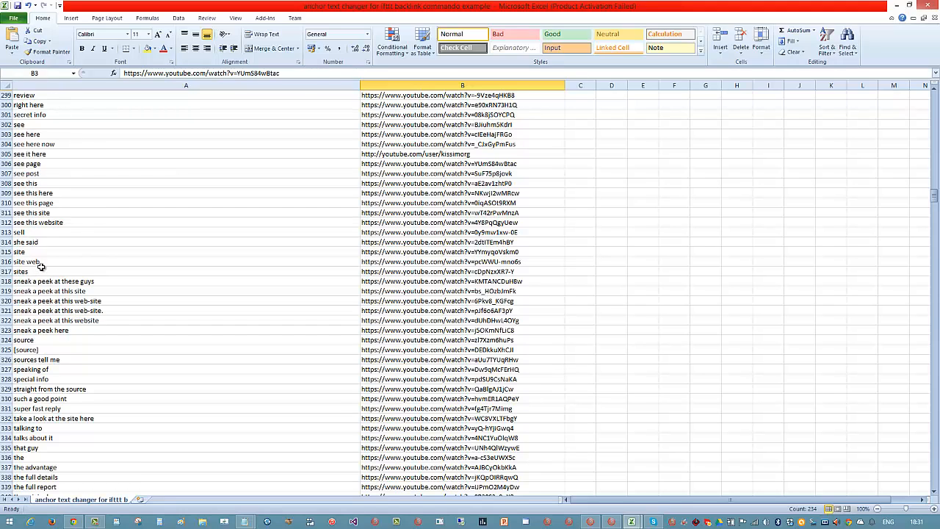
mouse_move(91, 231)
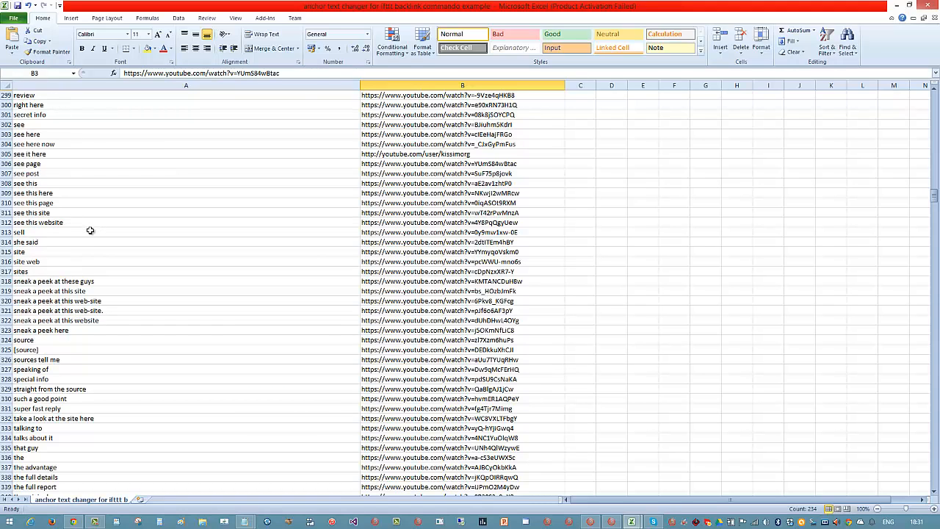
mouse_move(69, 187)
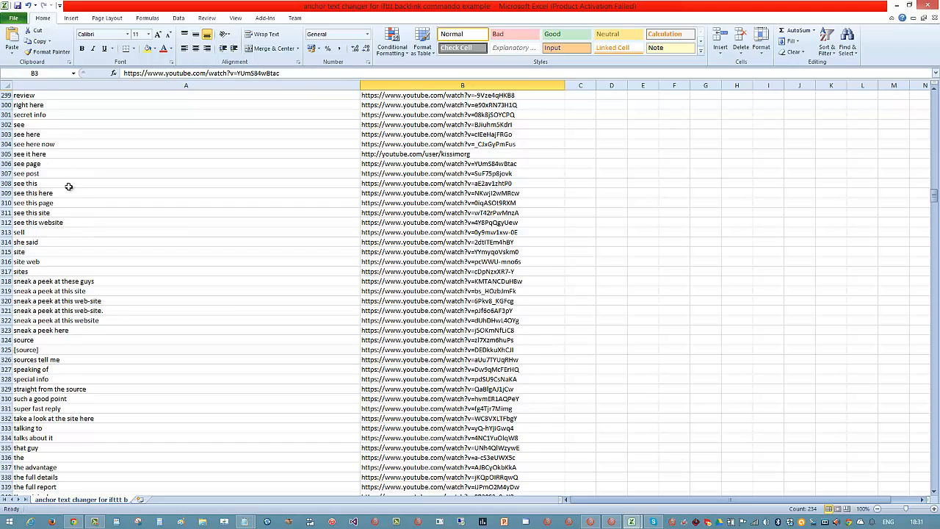
mouse_move(108, 283)
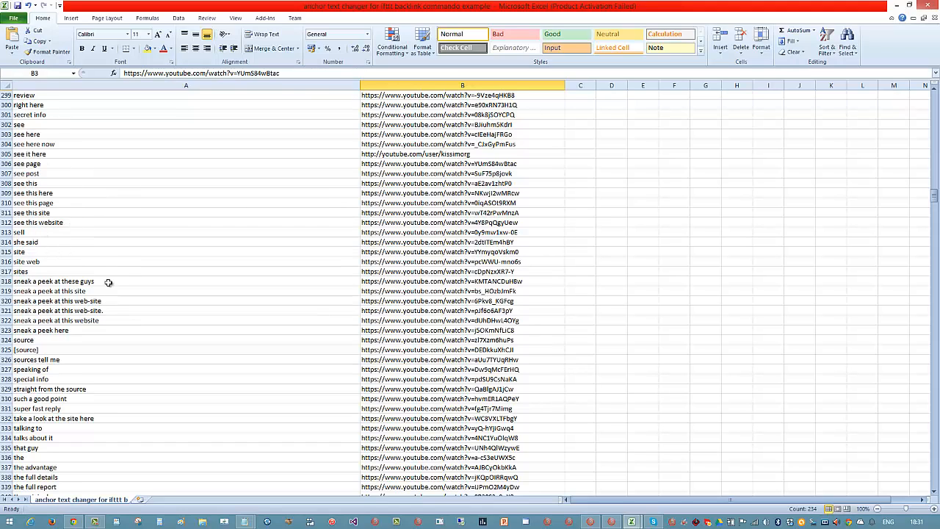
mouse_move(114, 304)
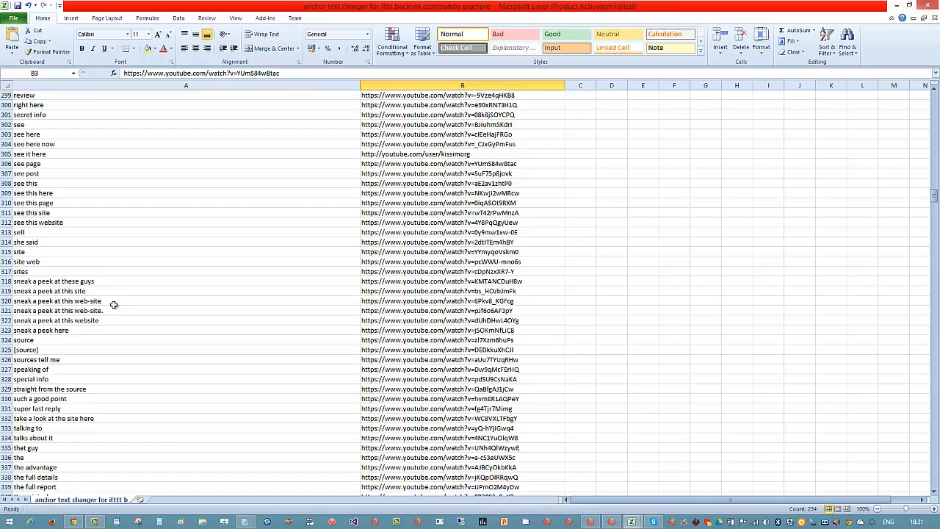
scroll("down", 3)
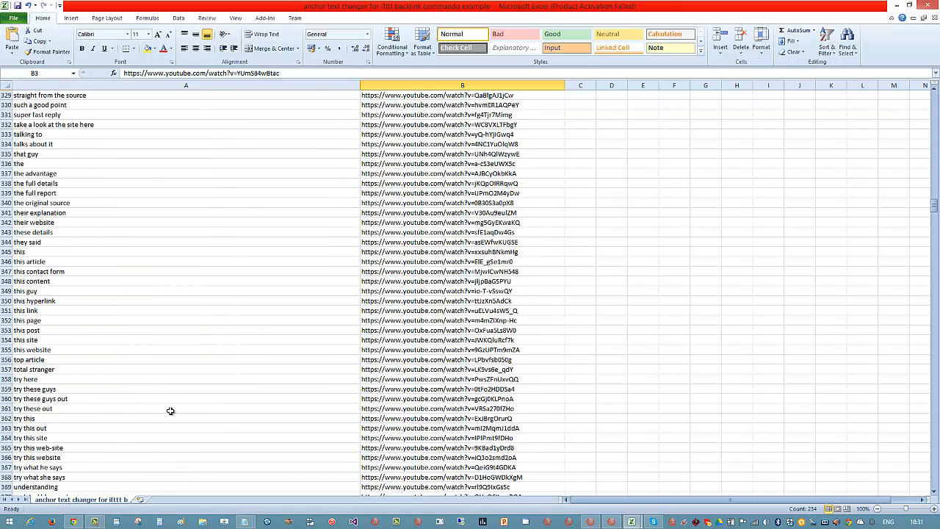
scroll("down", 3)
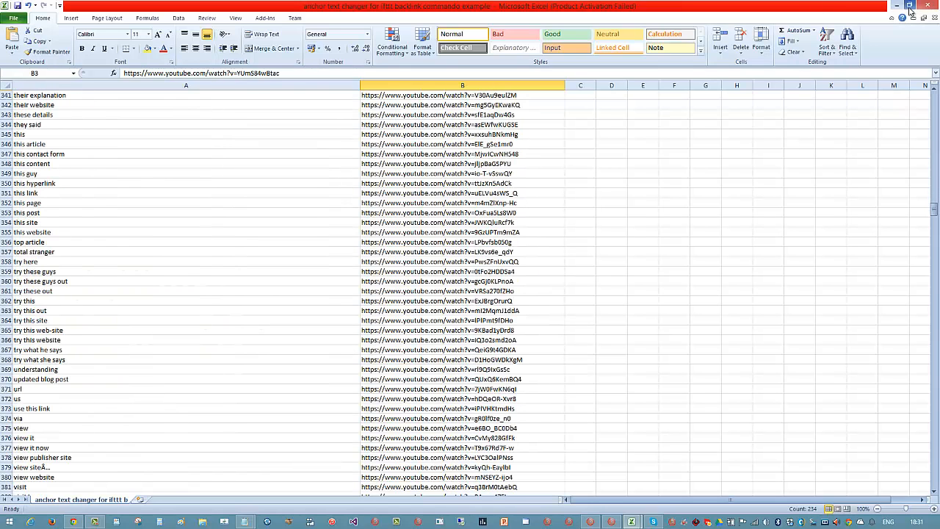
left_click(73, 522)
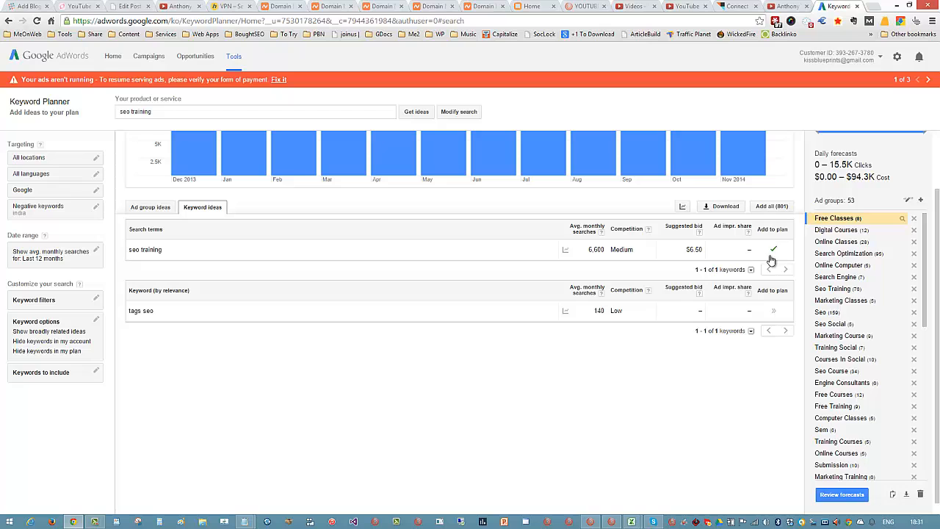
scroll("down", 3)
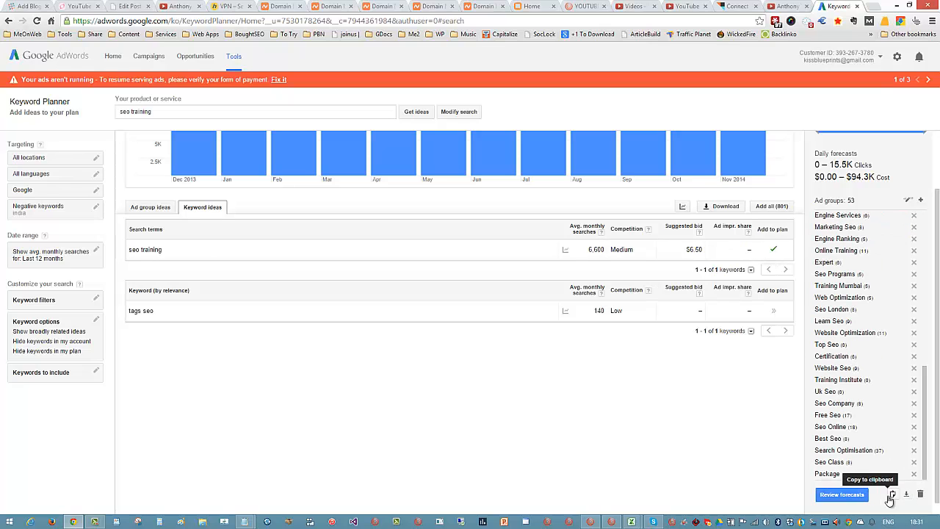
mouse_move(649, 505)
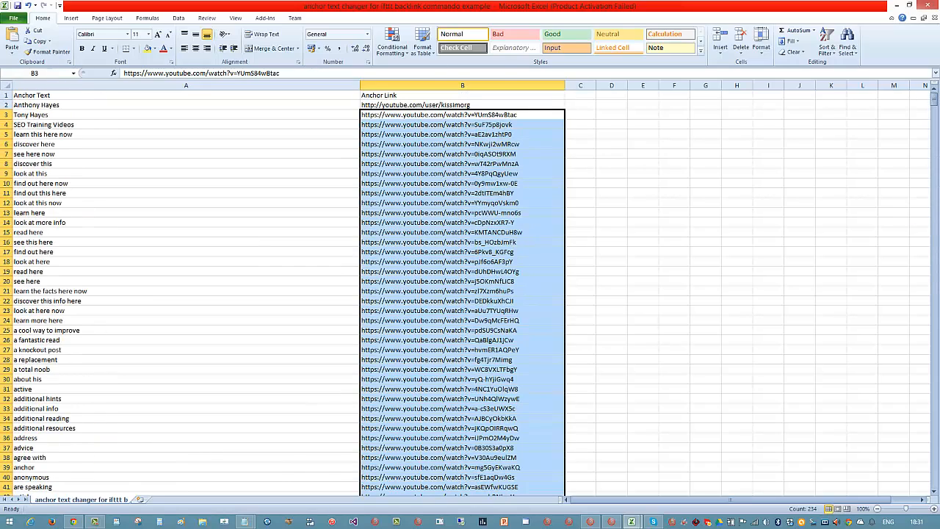
Step: Glance at the anchor CSV's file info, then minimize the Keyword Planner export workbook
left_click(13, 18)
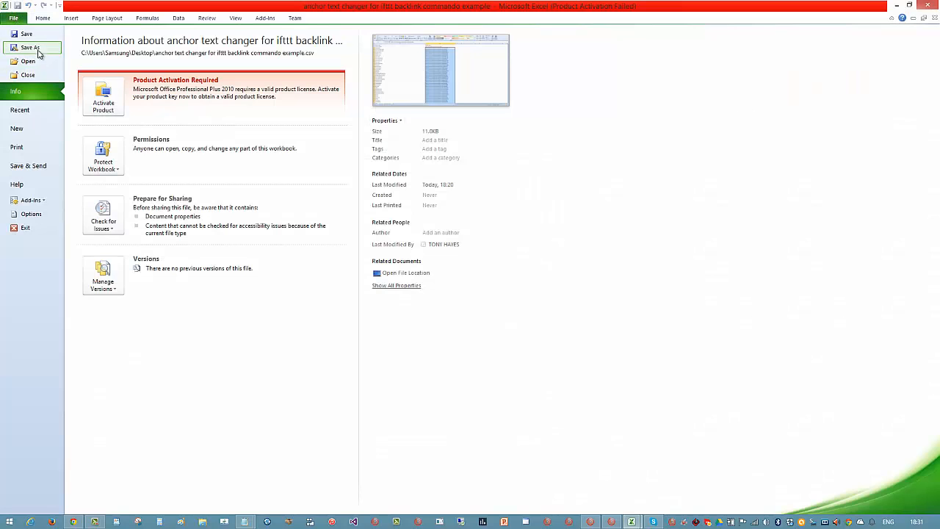
left_click(30, 47)
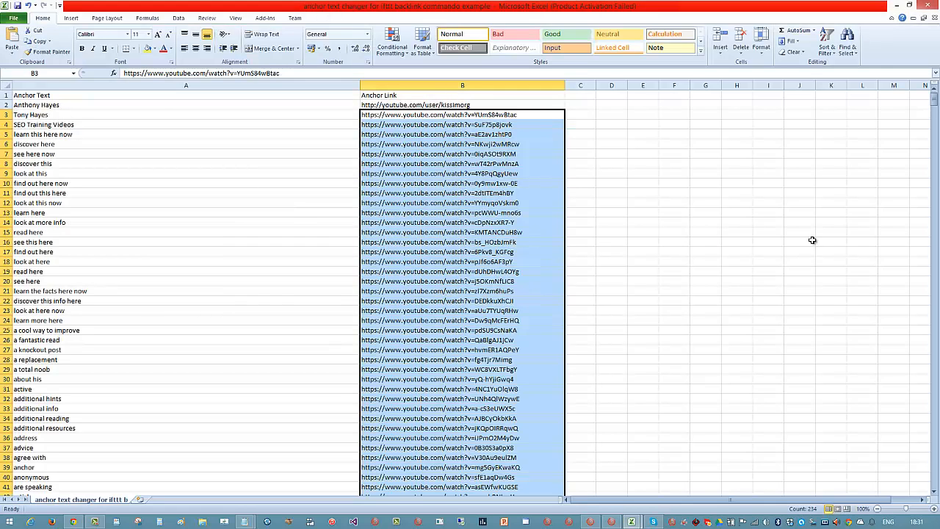
mouse_move(918, 53)
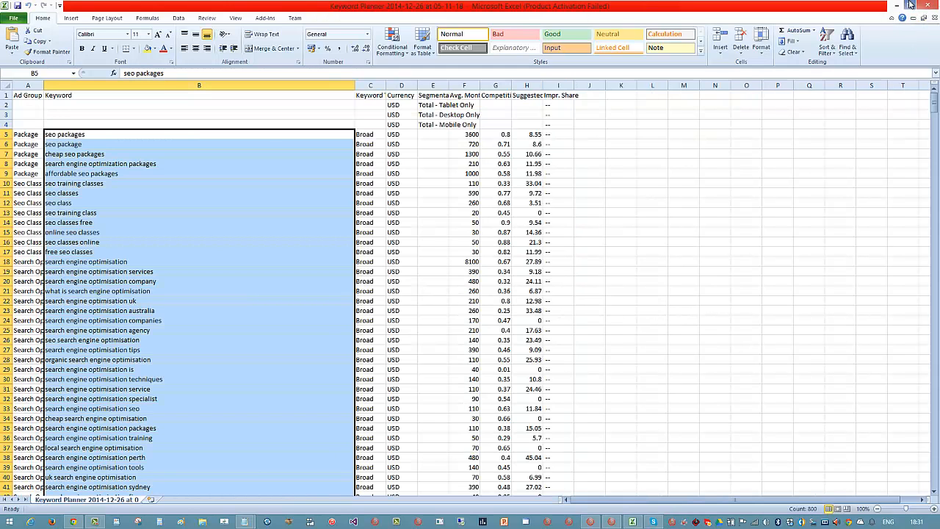
left_click(611, 523)
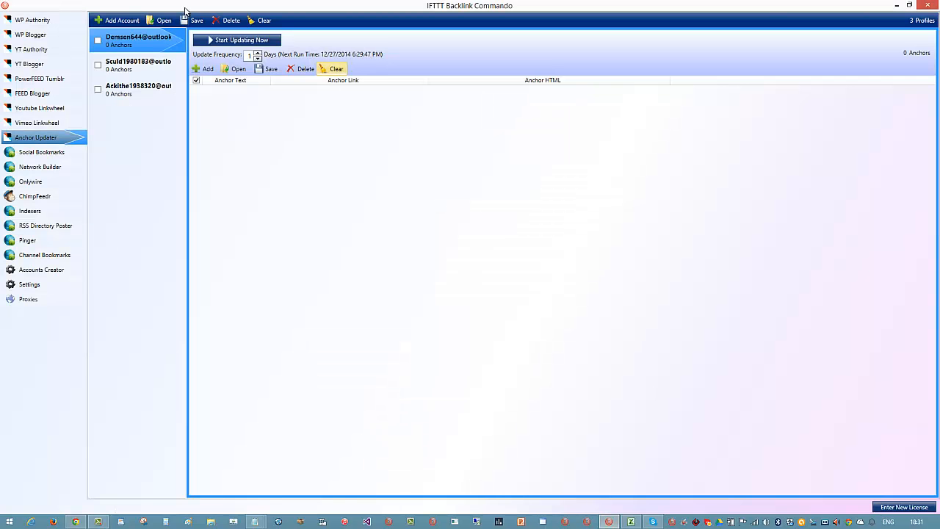
mouse_move(138, 41)
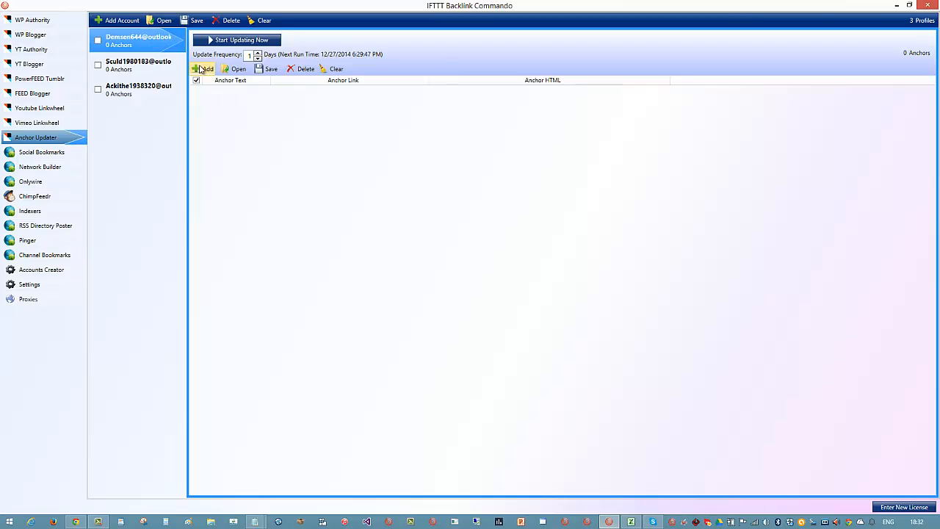
Step: Load the Desktop anchor text changer CSV into the first profile and scroll its 1218 anchors
left_click(238, 68)
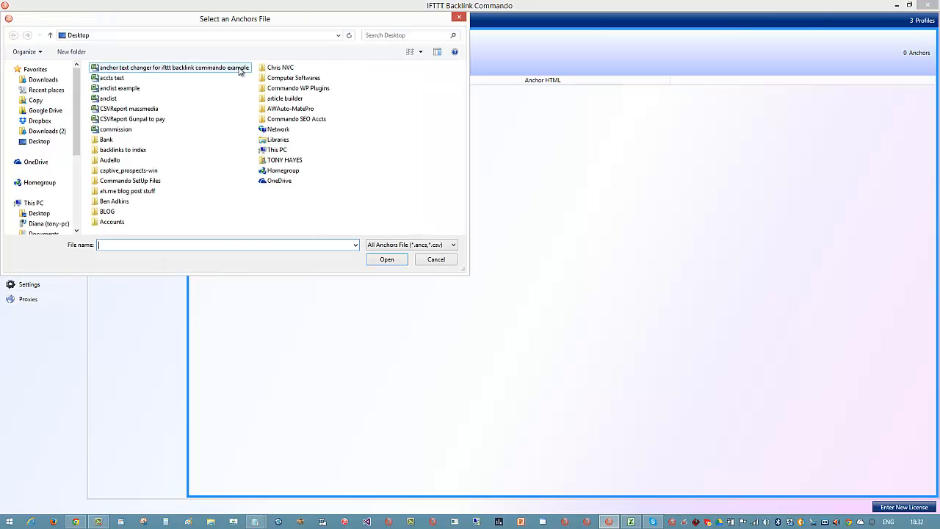
left_click(172, 67)
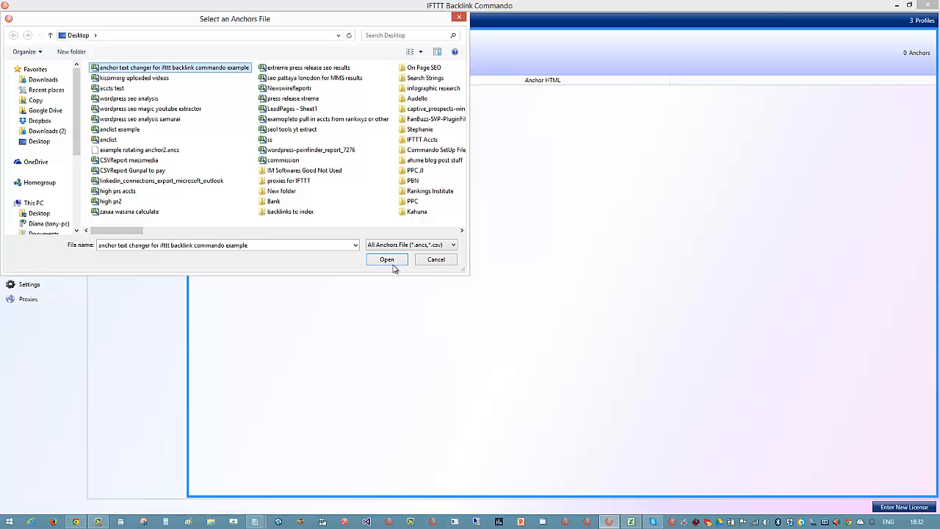
left_click(386, 260)
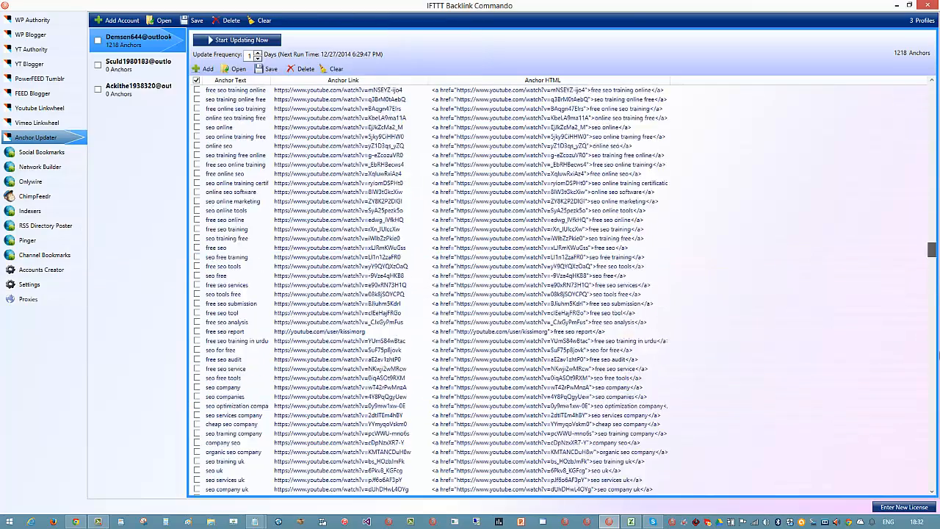
scroll("down", 3)
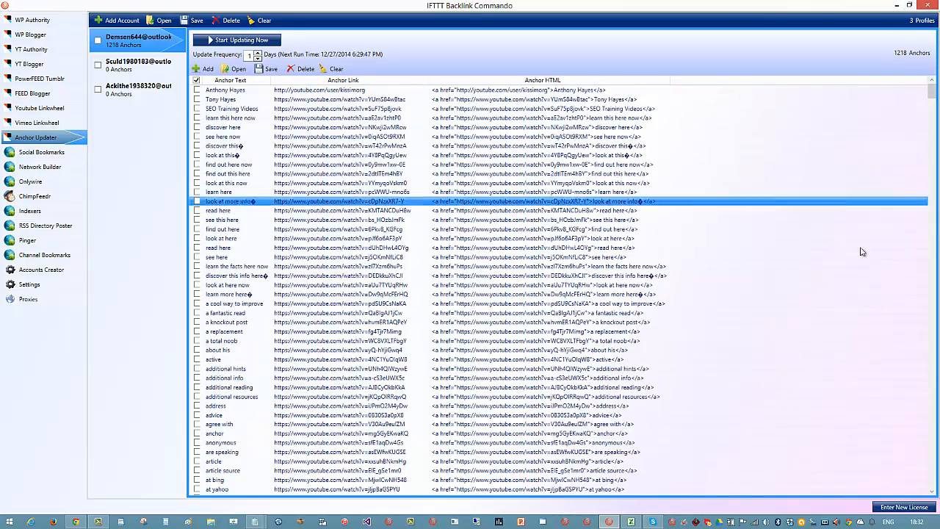
scroll("down", 3)
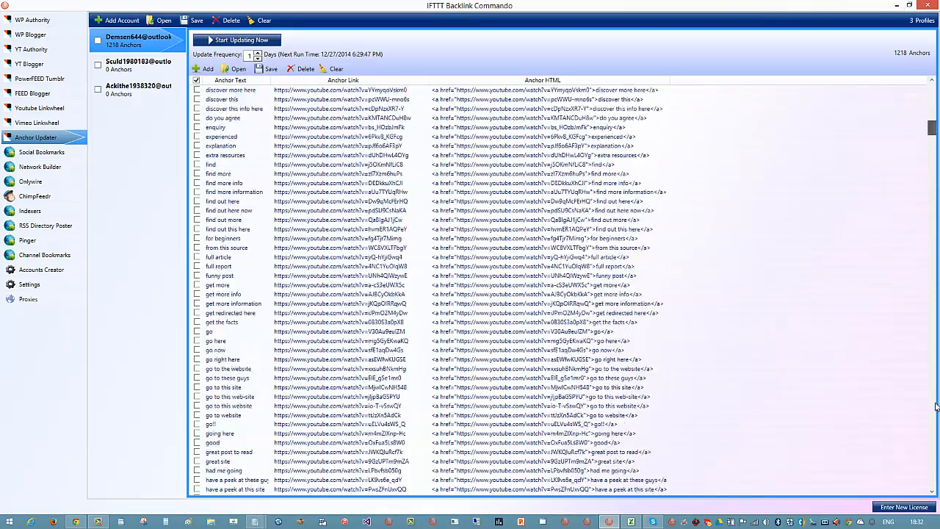
scroll("up", 3)
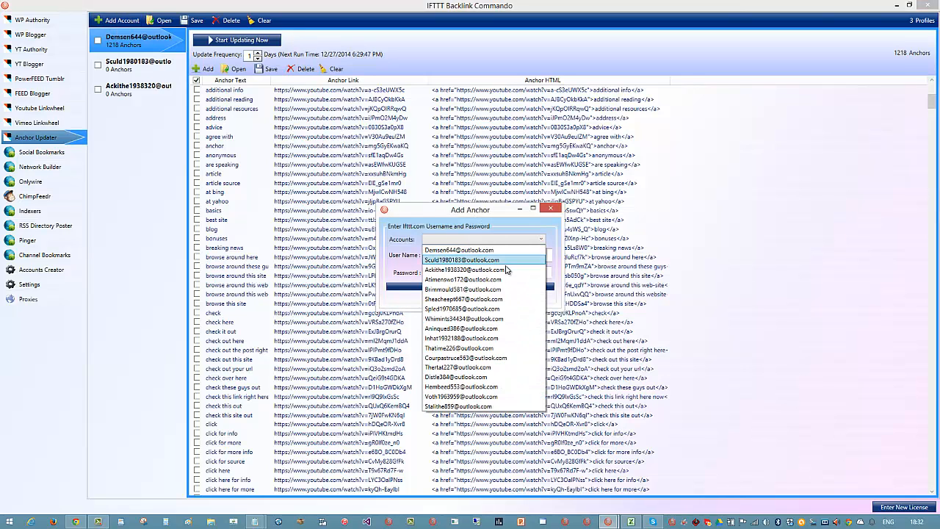
Step: Create a fourth profile for another IFTTT account, load the anchor CSV, and start updating
left_click(462, 338)
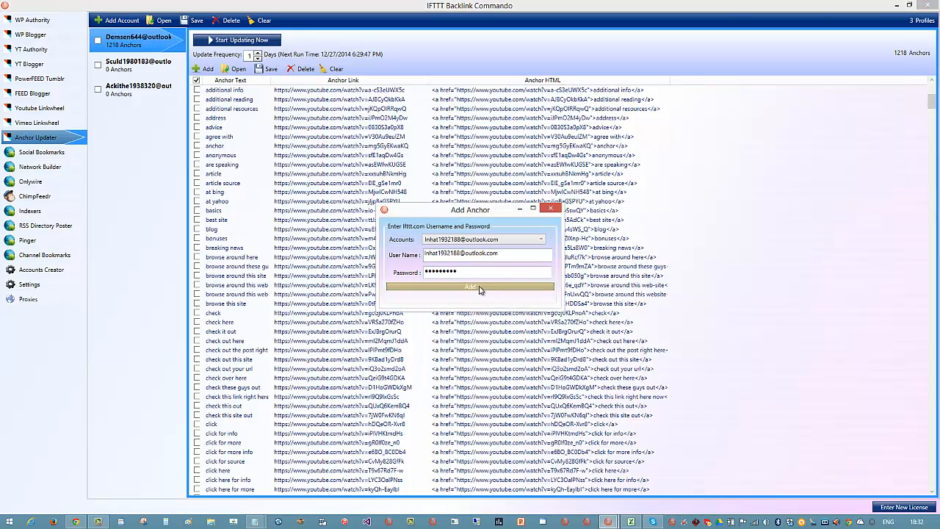
left_click(471, 287)
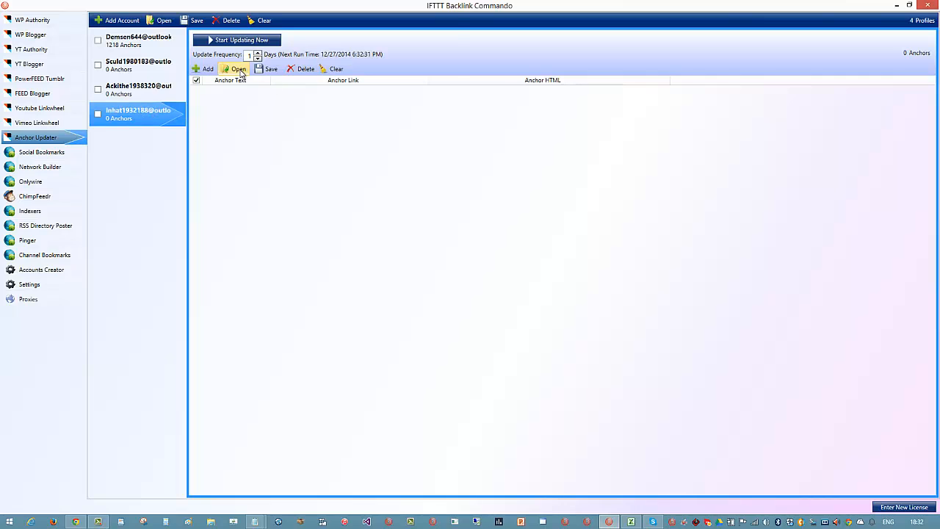
left_click(237, 69)
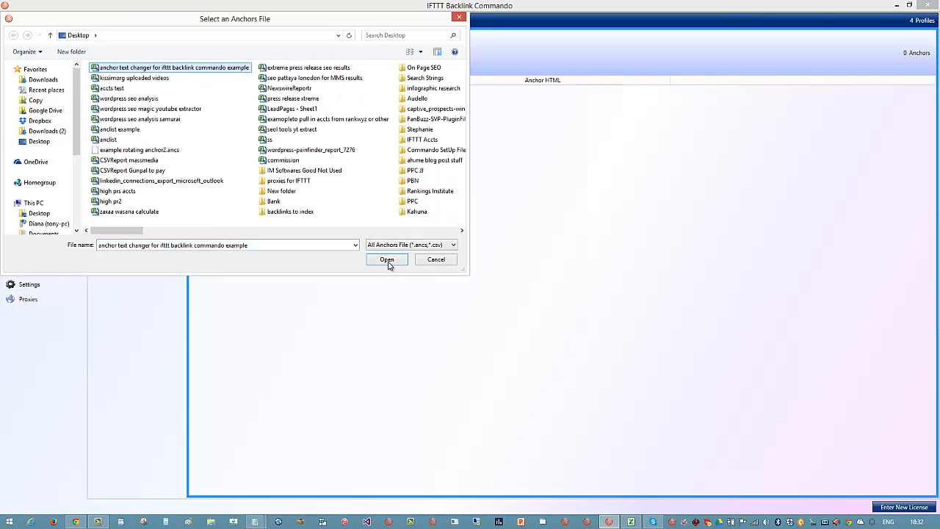
left_click(387, 259)
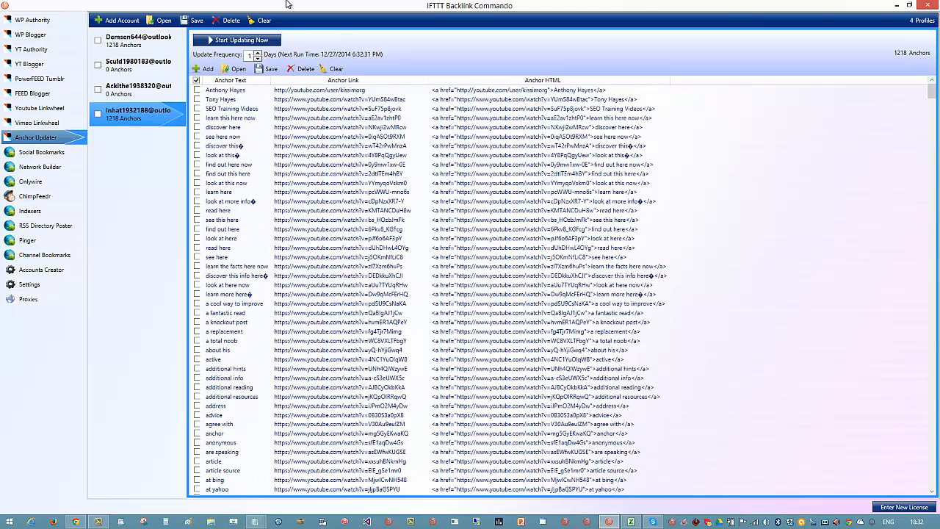
left_click(237, 39)
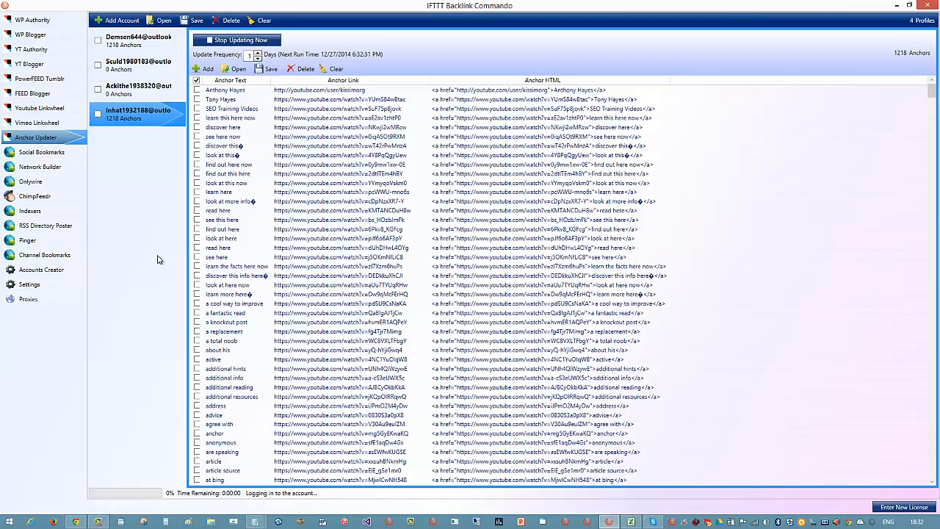
Step: Confirm scheduled tasks and startup launch are enabled, then return to Anchor Updater
left_click(29, 284)
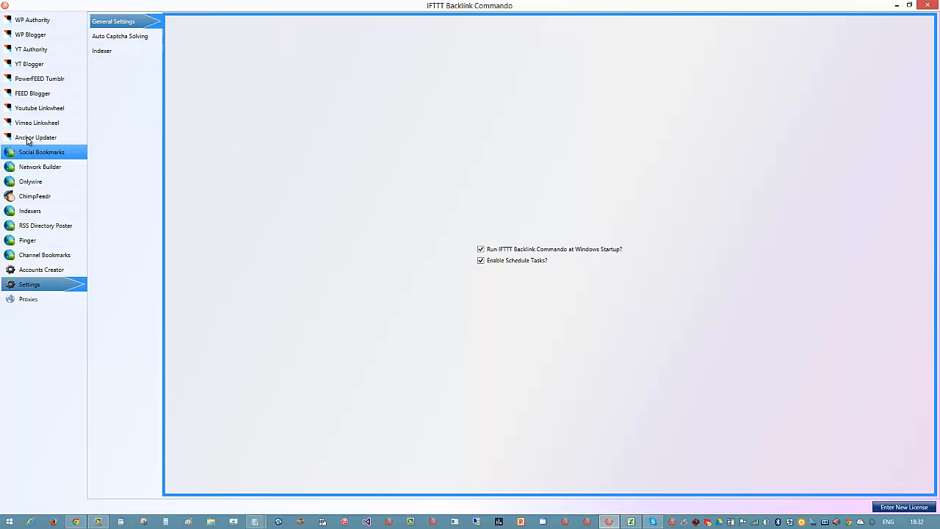
mouse_move(298, 153)
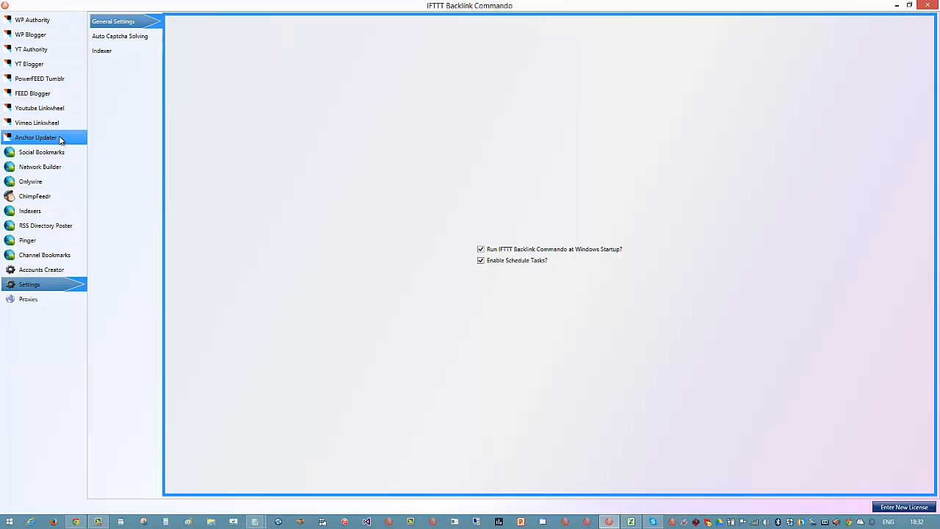
left_click(35, 137)
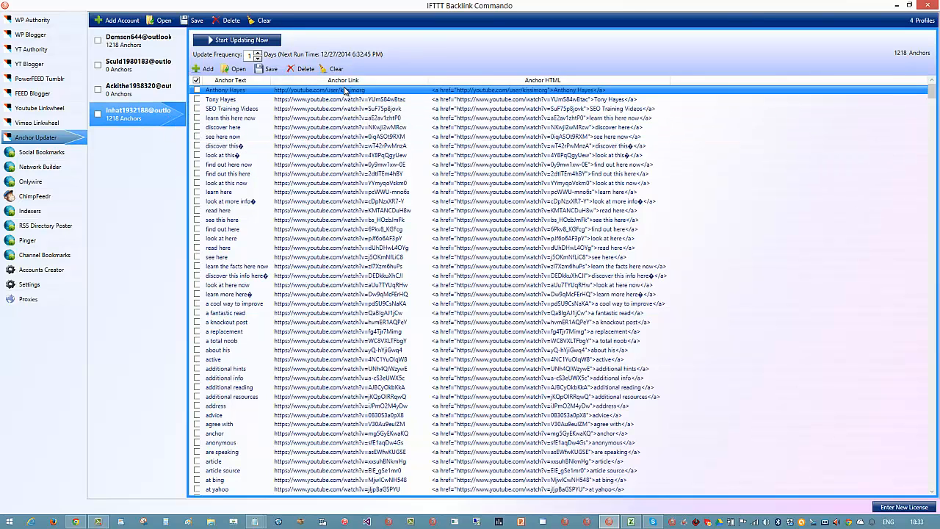
left_click(217, 350)
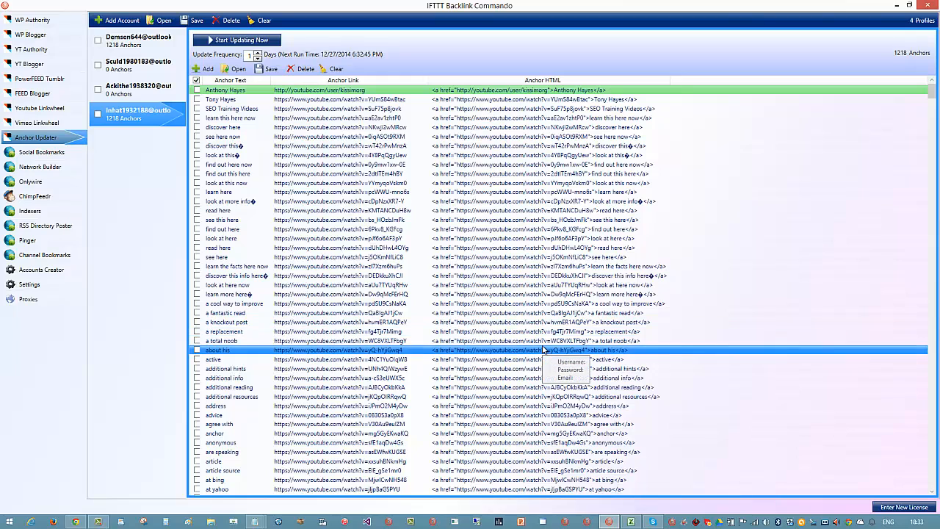